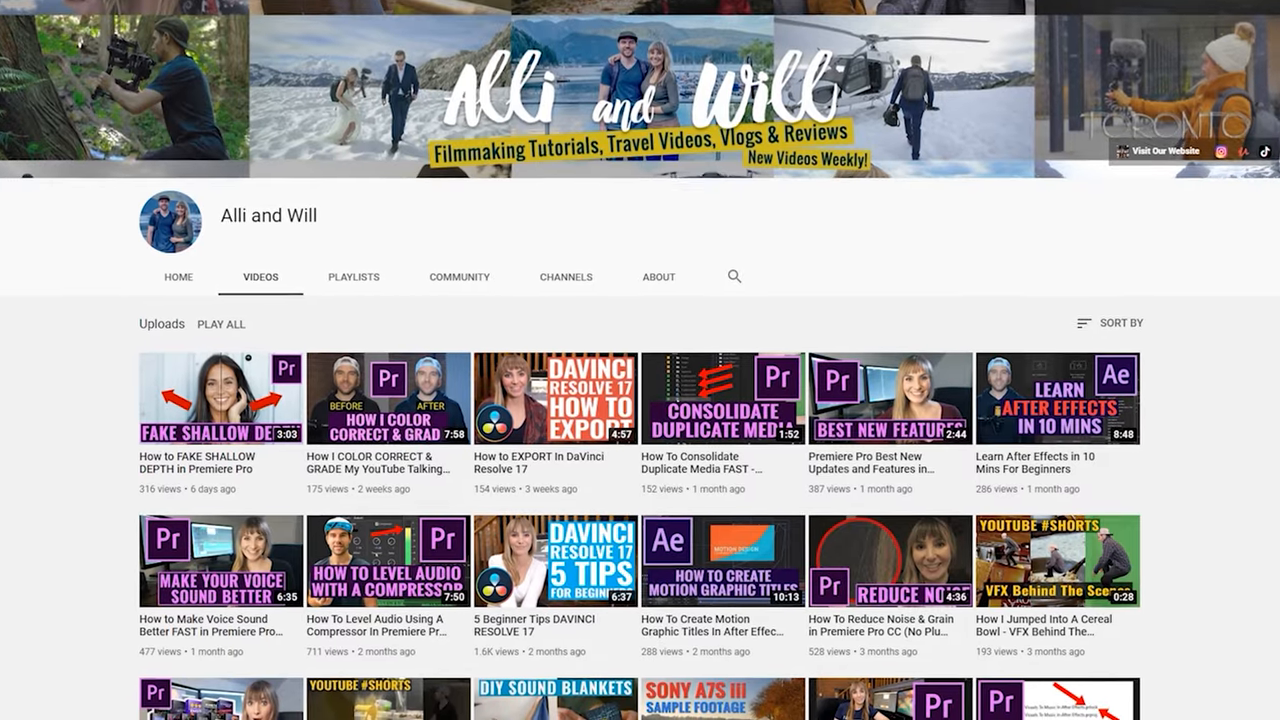
scroll("down", 3)
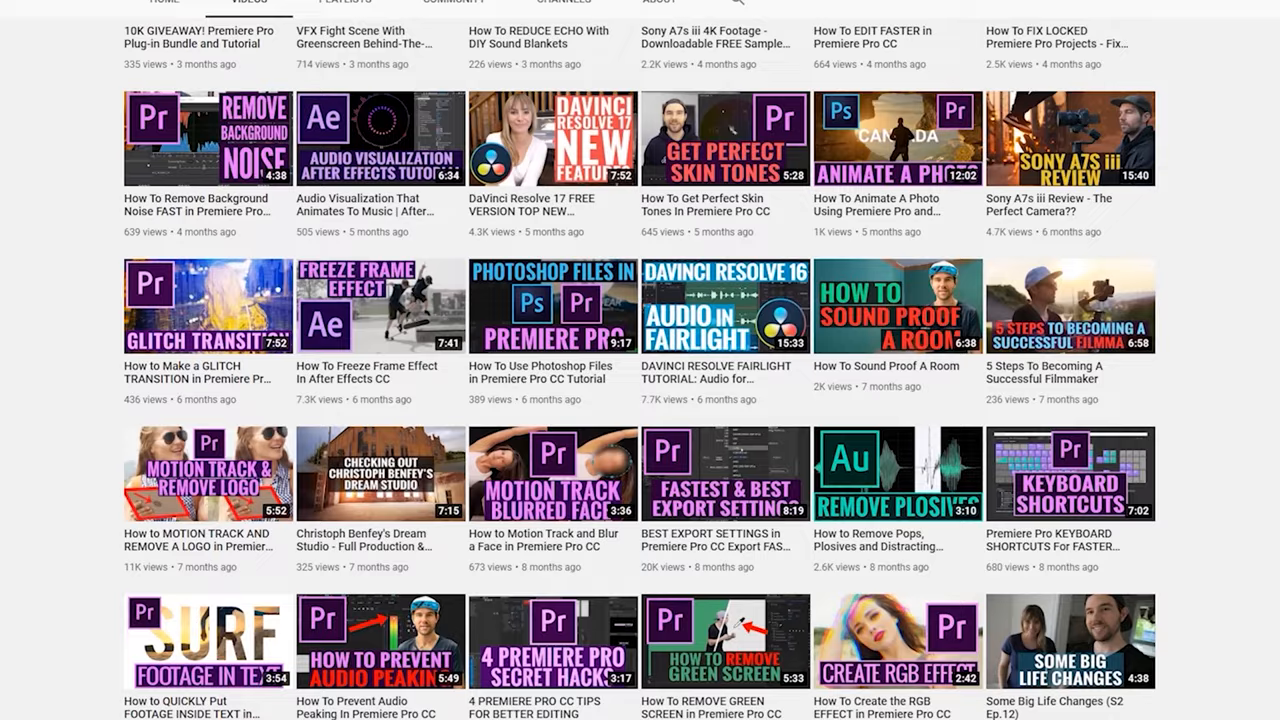
scroll("down", 3)
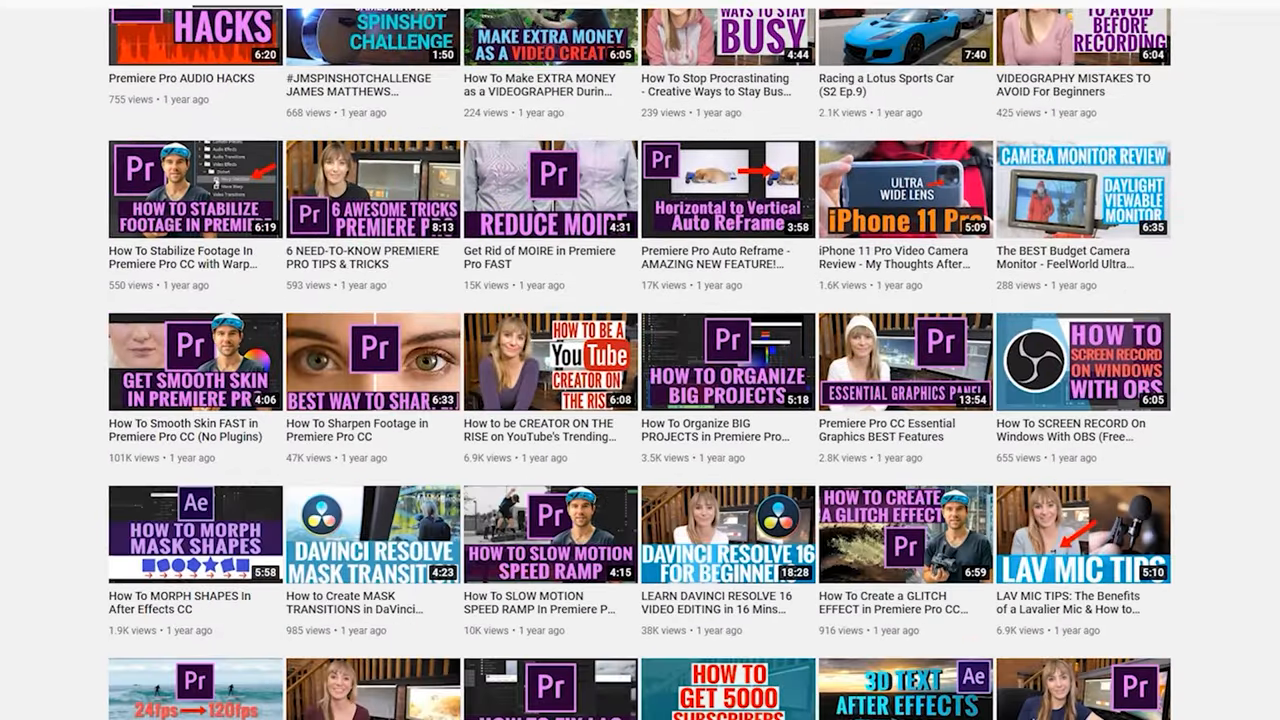